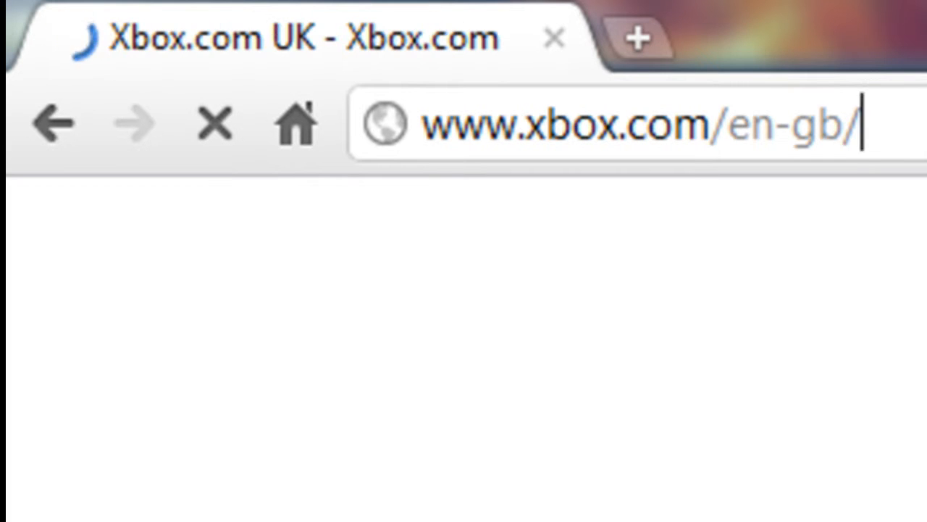
pyautogui.press('Return')
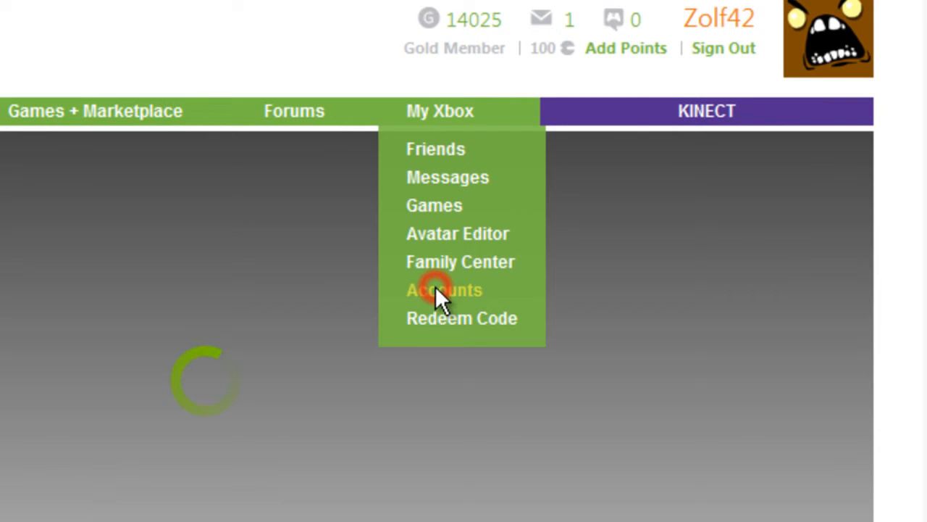
# Choose Accounts from the My Xbox menu to view the Gold membership.
pyautogui.click(443, 289)
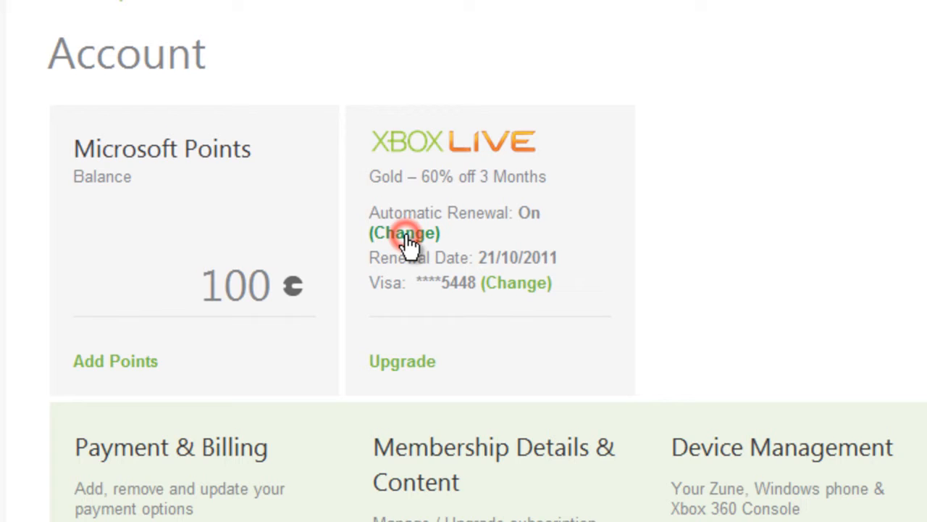
# Change Automatic Renewal and continue past the renewal promotion page to the on/off settings.
pyautogui.click(404, 232)
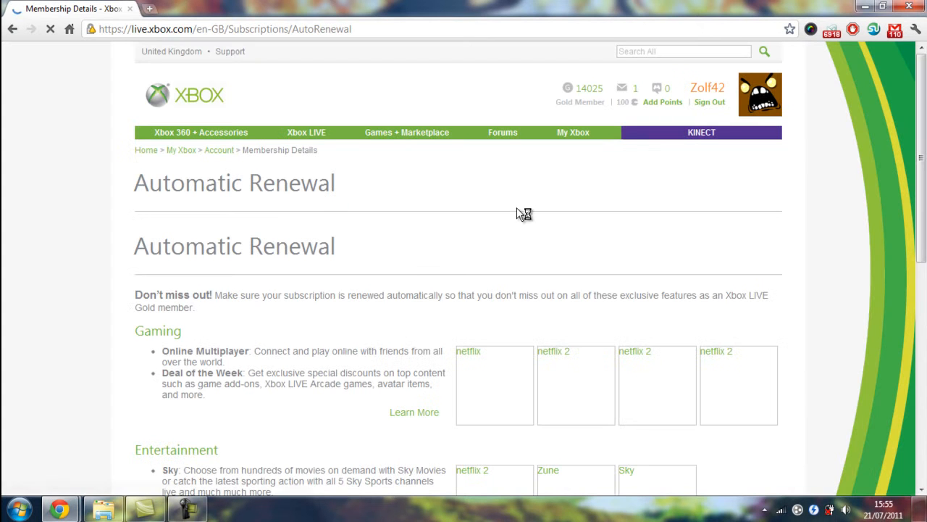
pyautogui.scroll(3)
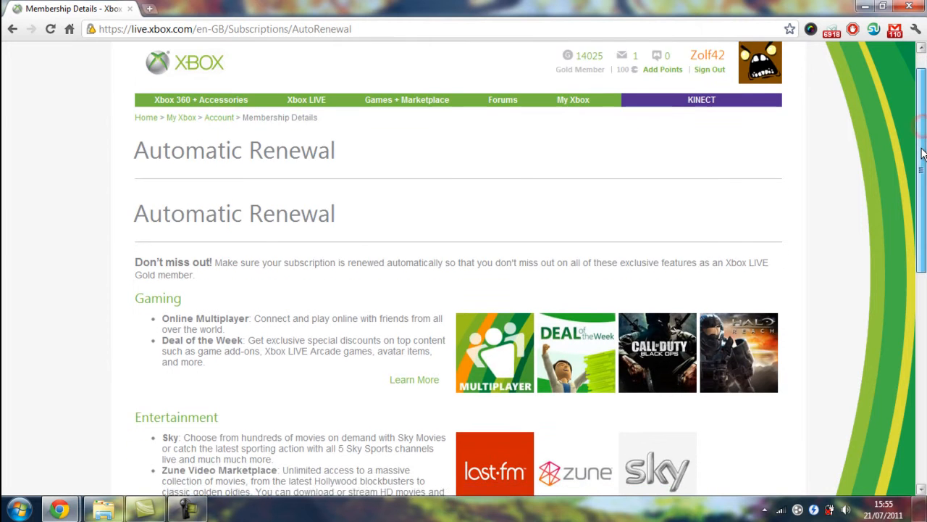
pyautogui.scroll(-3)
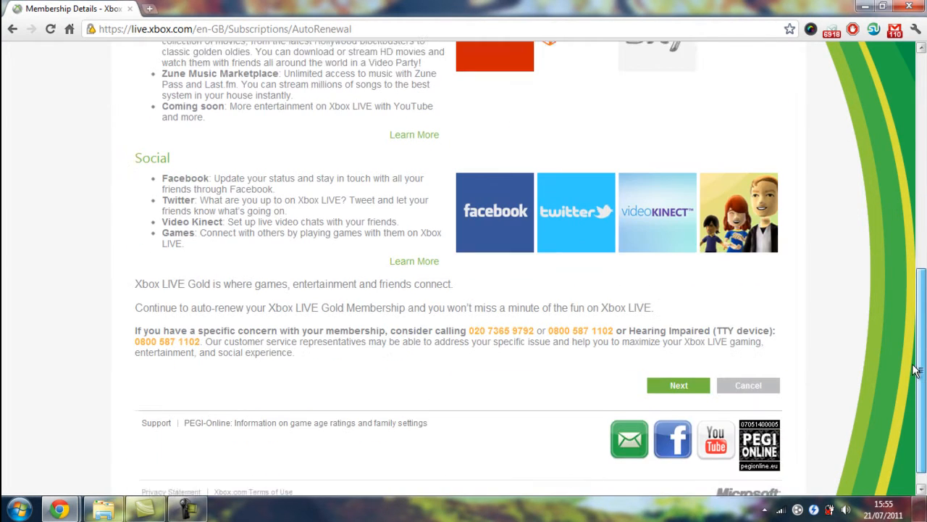
pyautogui.click(678, 363)
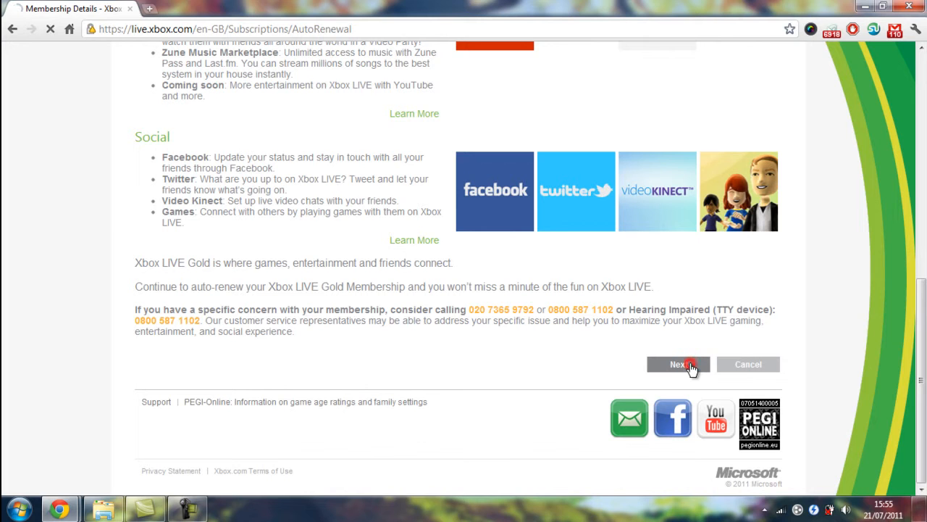
pyautogui.click(678, 364)
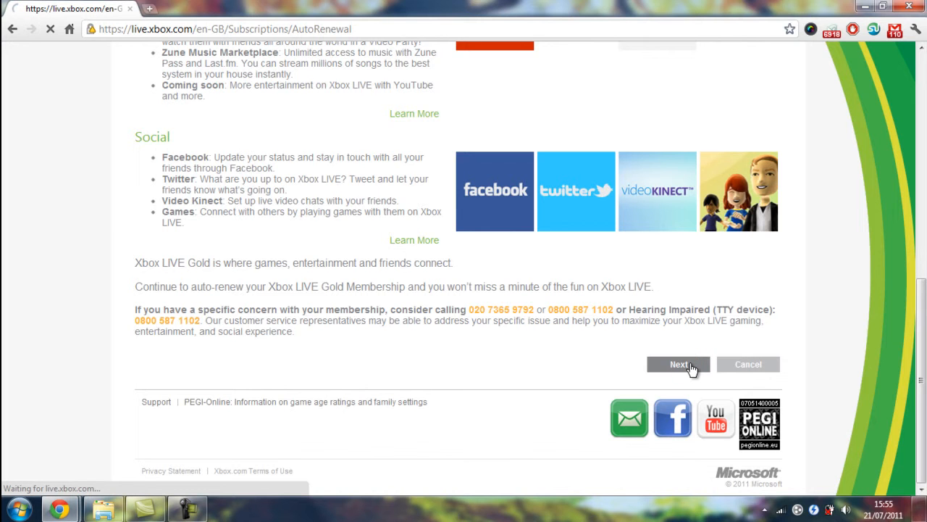
pyautogui.click(679, 364)
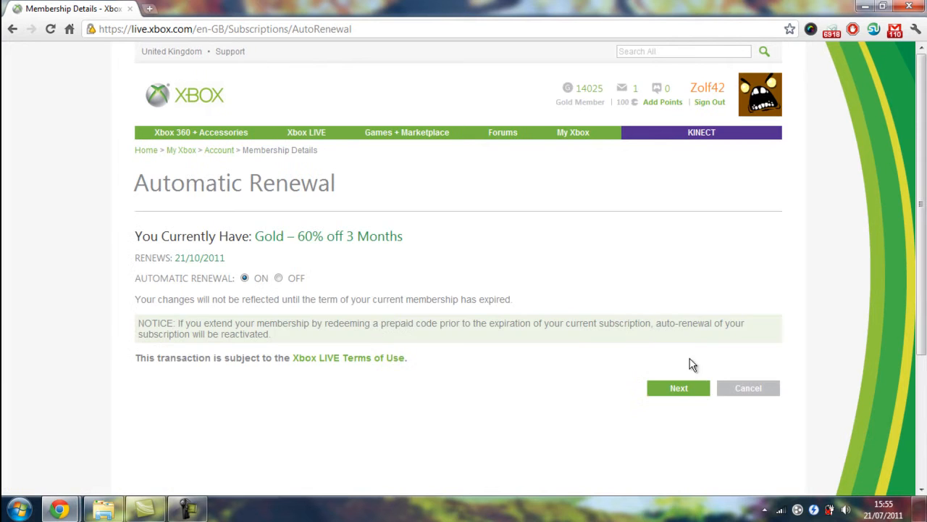
# Set Automatic Renewal to OFF and submit the change.
pyautogui.click(278, 278)
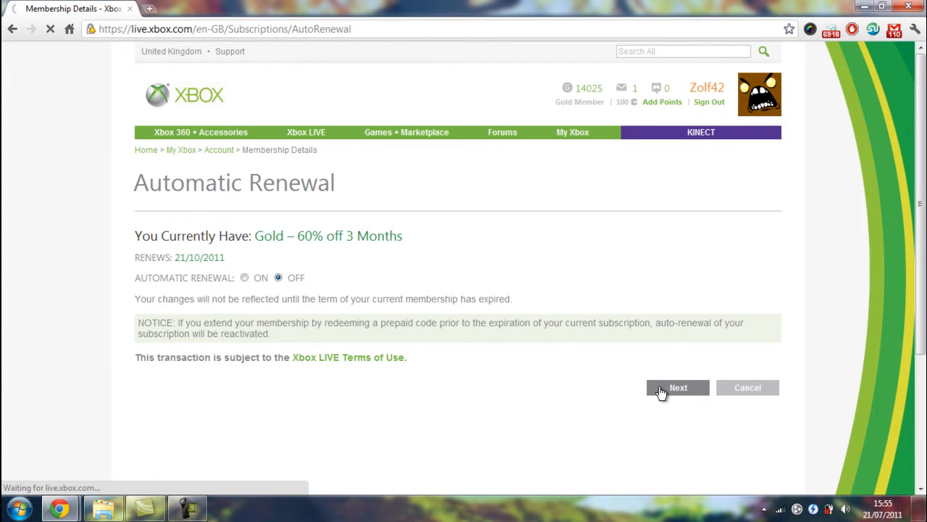
pyautogui.click(678, 387)
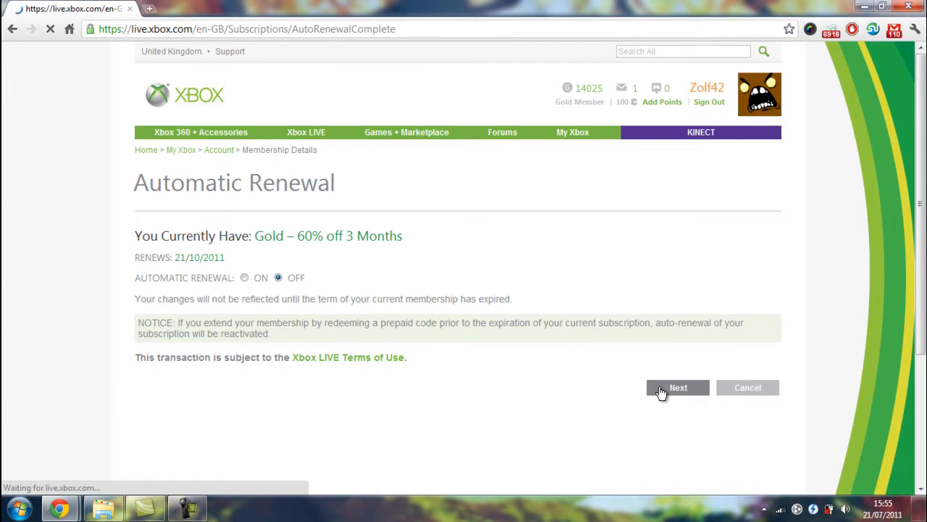
pyautogui.click(677, 386)
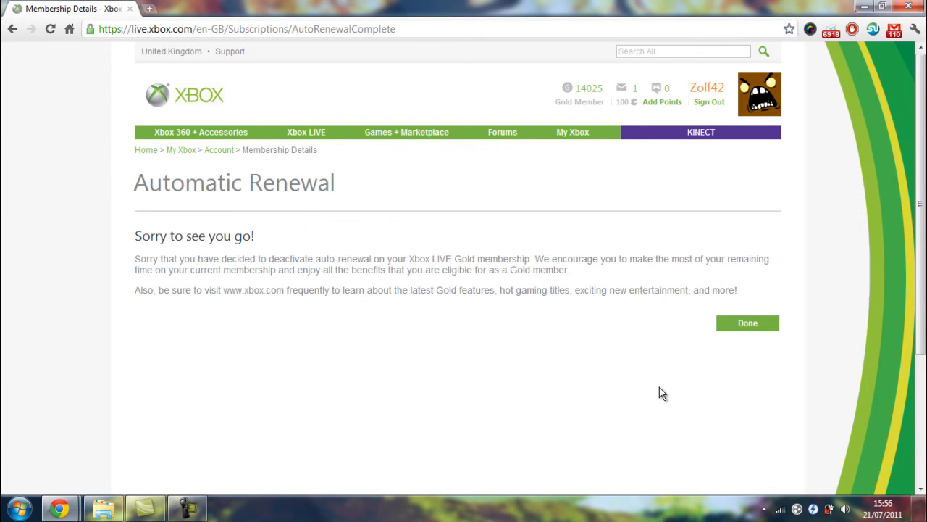
# Click Done on the 'Sorry to see you go!' page.
pyautogui.click(747, 323)
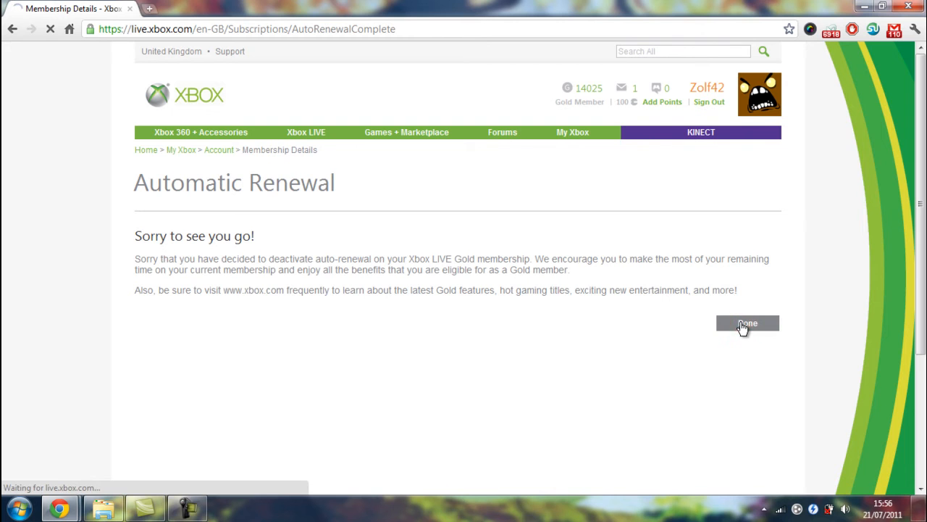